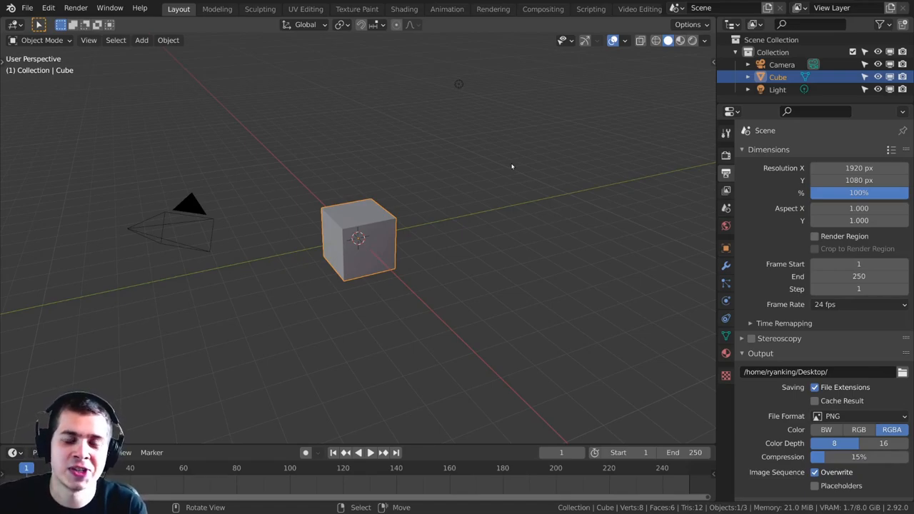
mouse_move(418, 202)
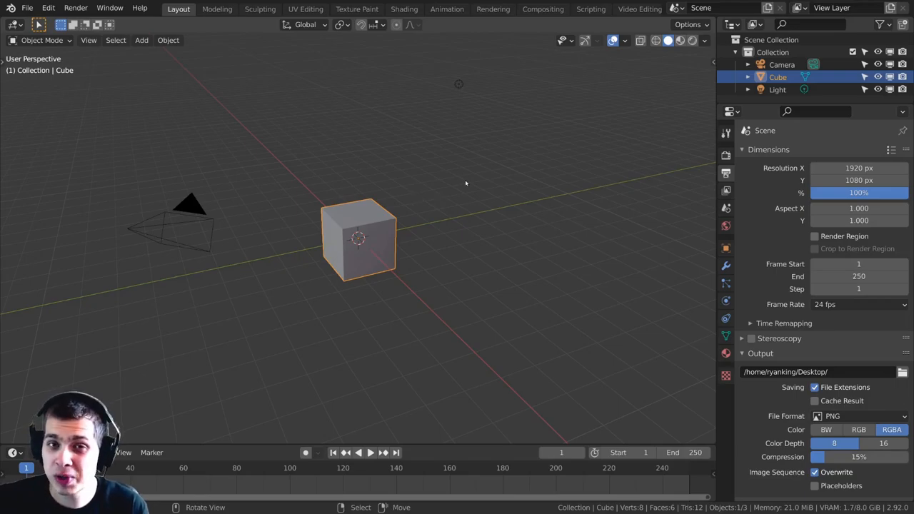
mouse_move(441, 195)
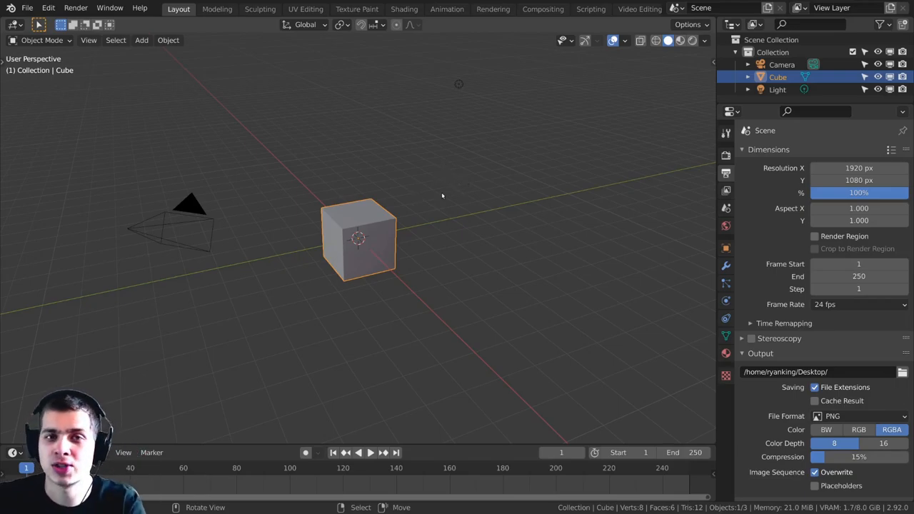
mouse_move(678, 175)
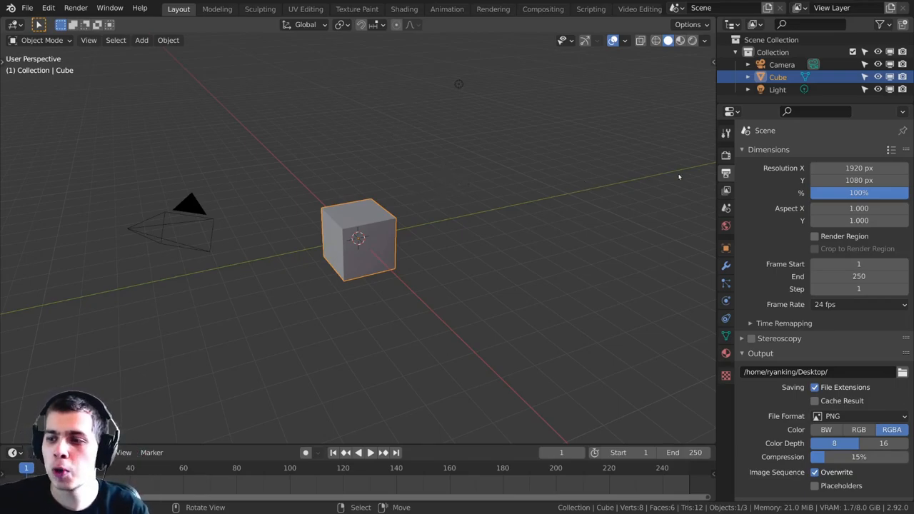
mouse_move(378, 150)
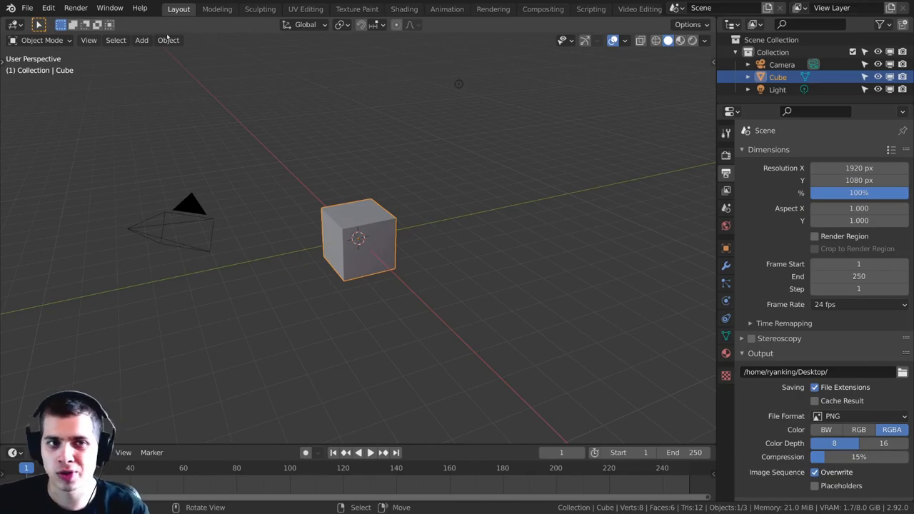
- From the Edit menu, assign a new key combination to Preferences via Change Shortcut
click(167, 40)
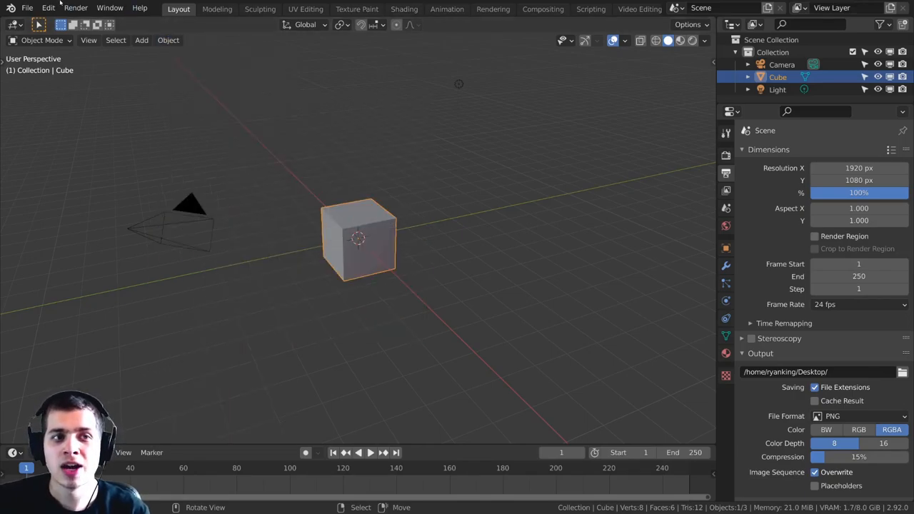
click(48, 9)
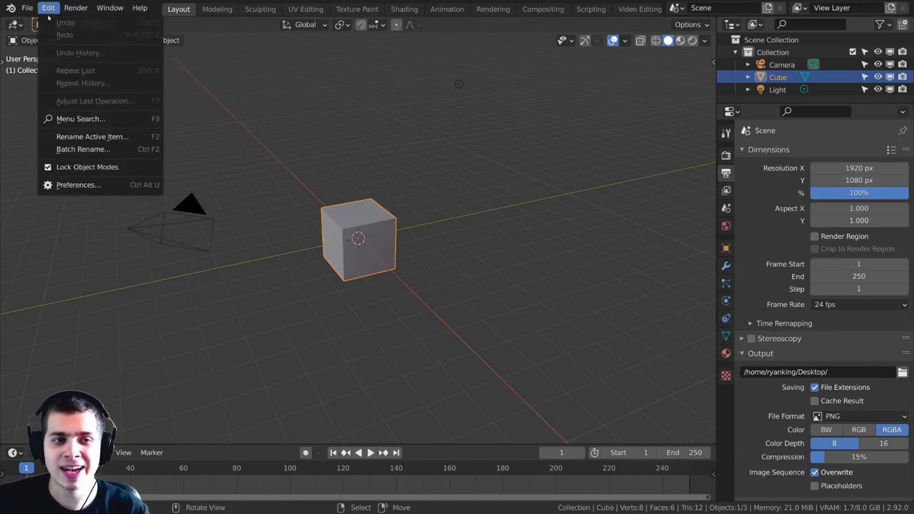
mouse_move(78, 185)
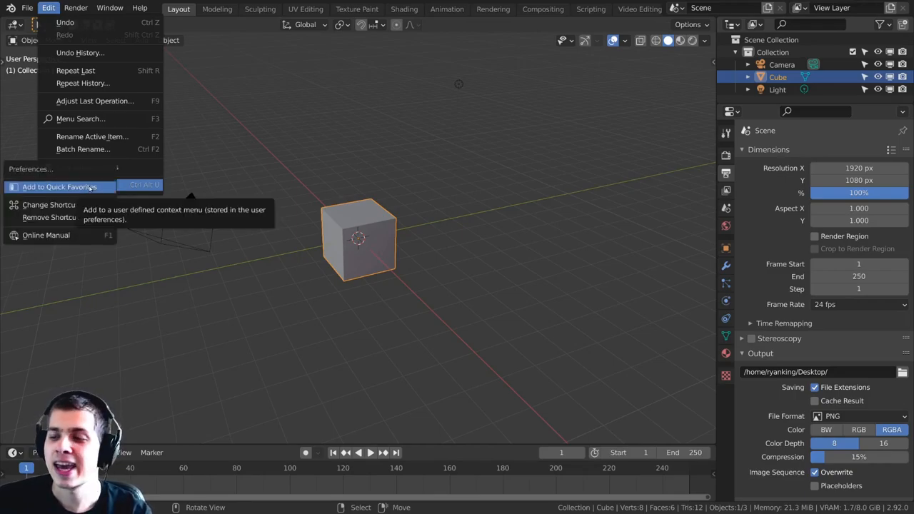
mouse_move(49, 205)
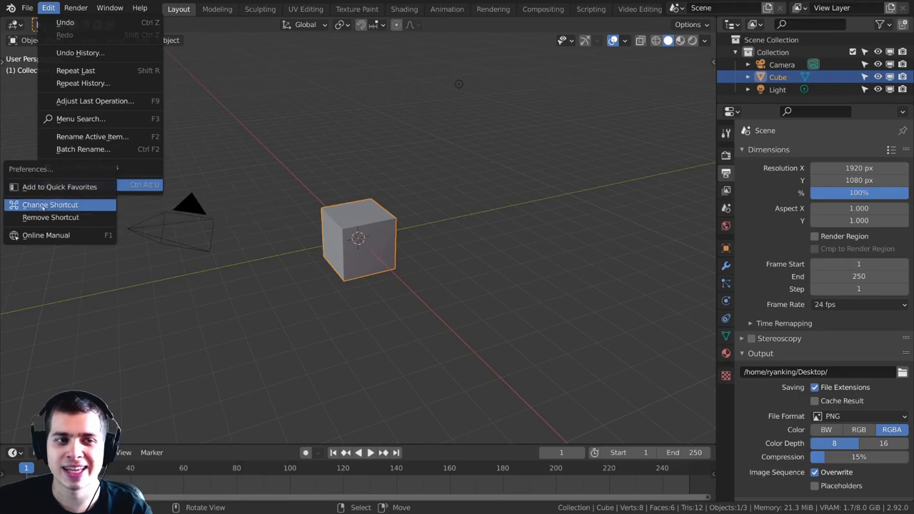
click(49, 205)
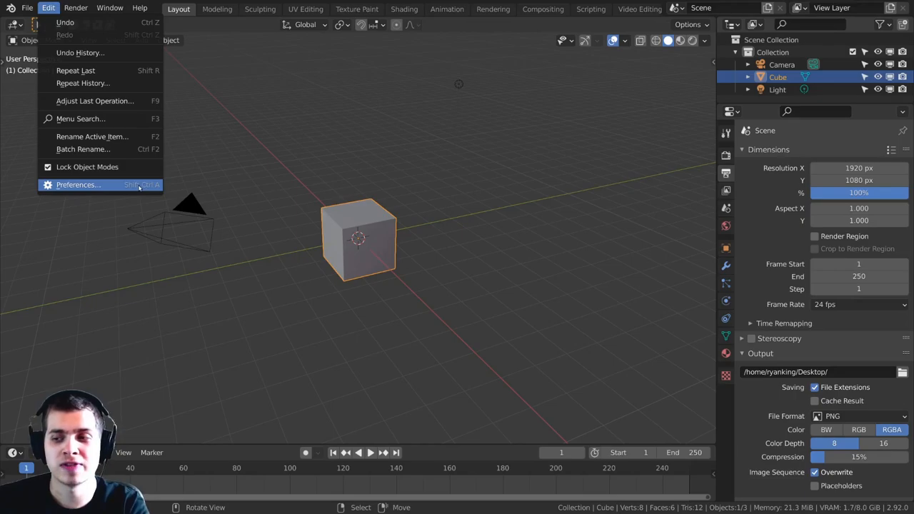
mouse_move(137, 186)
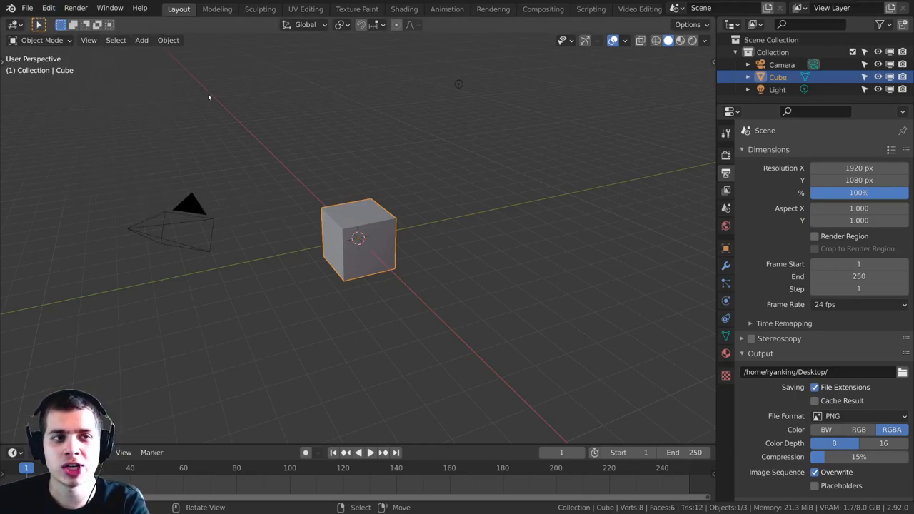
mouse_move(177, 112)
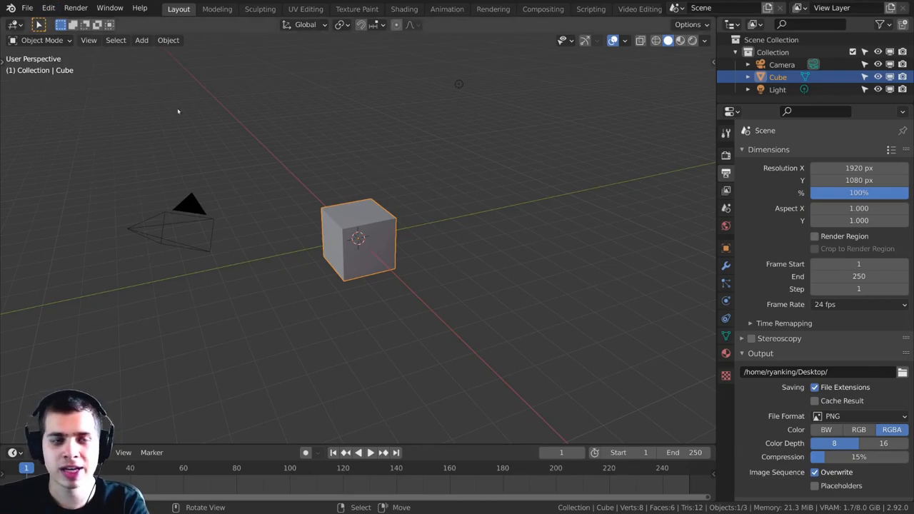
- Rebind Preferences to a new Ctrl combination and confirm Save Startup File
click(29, 10)
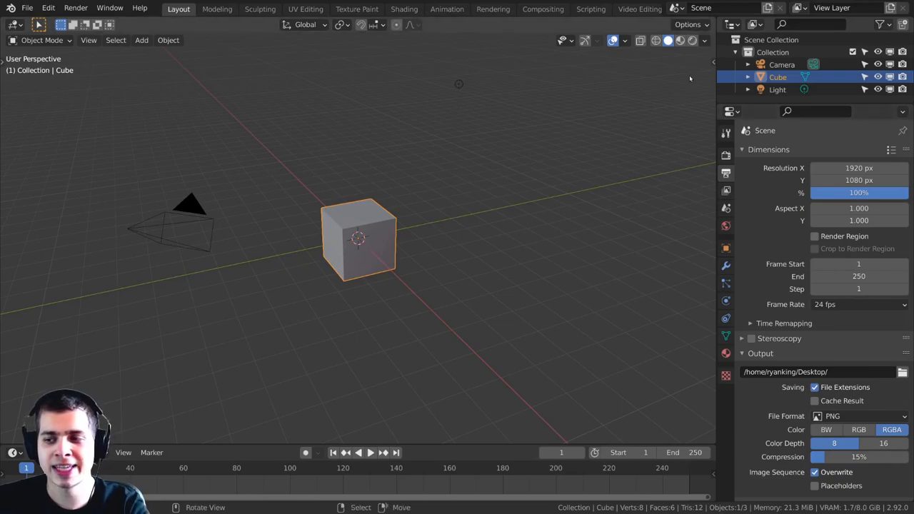
mouse_move(570, 74)
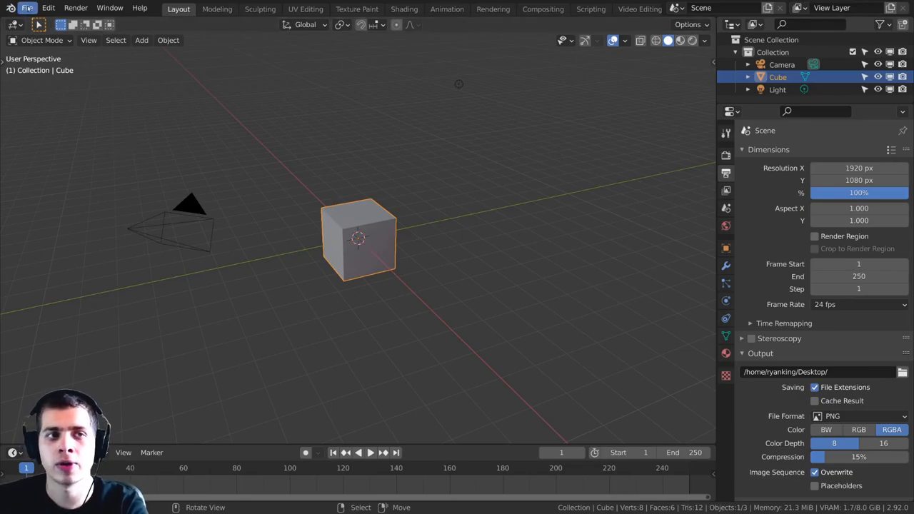
click(31, 9)
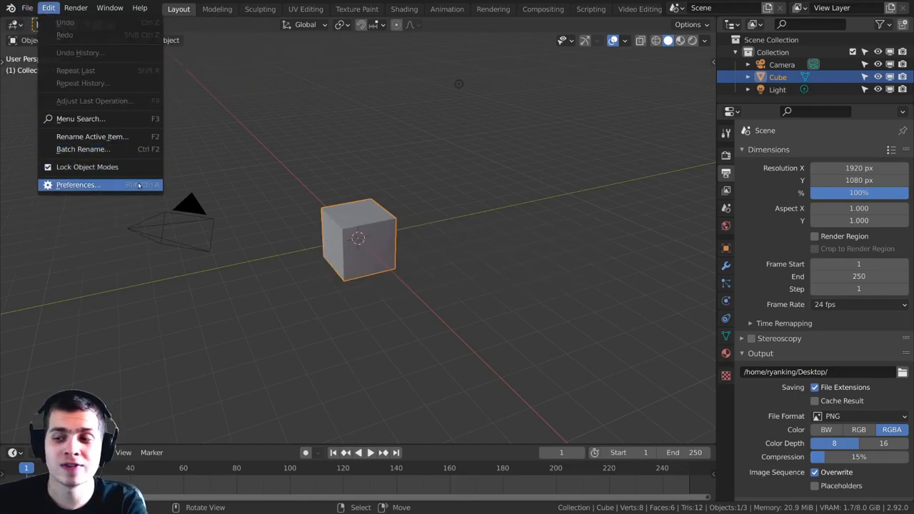
mouse_move(78, 185)
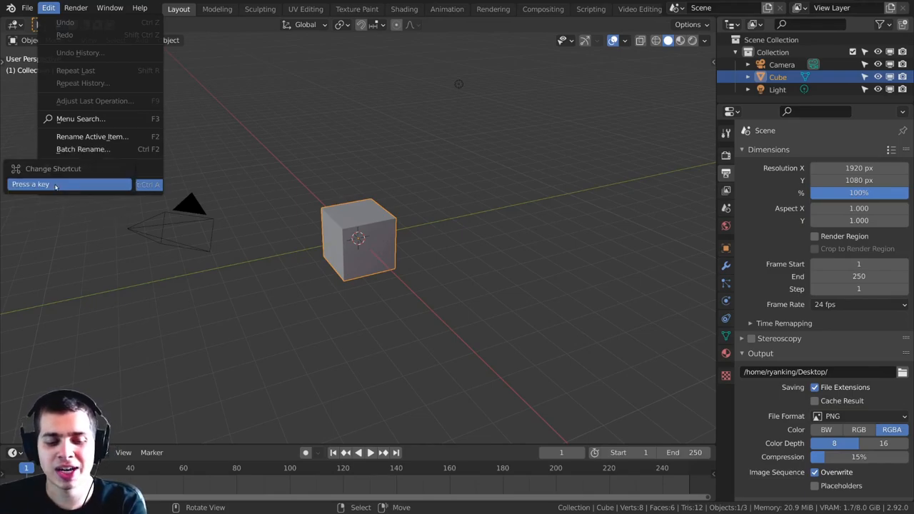
key(Ctrl)
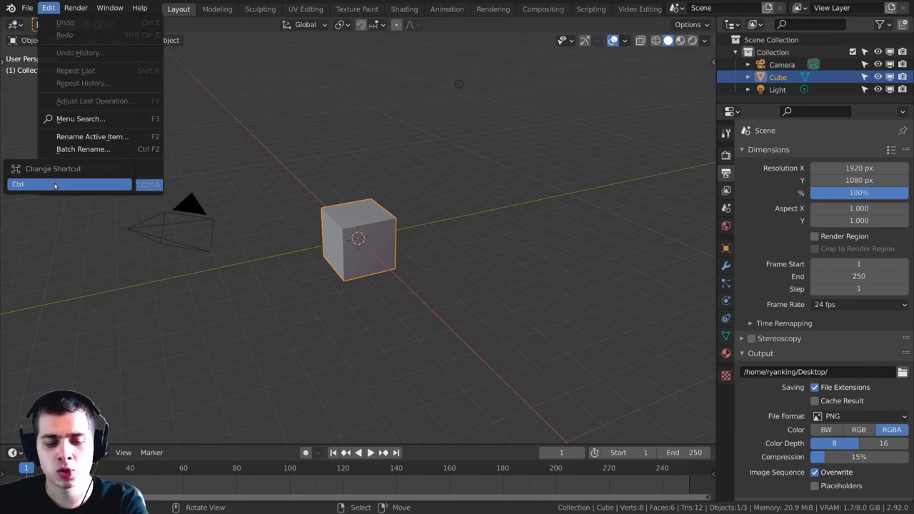
click(32, 7)
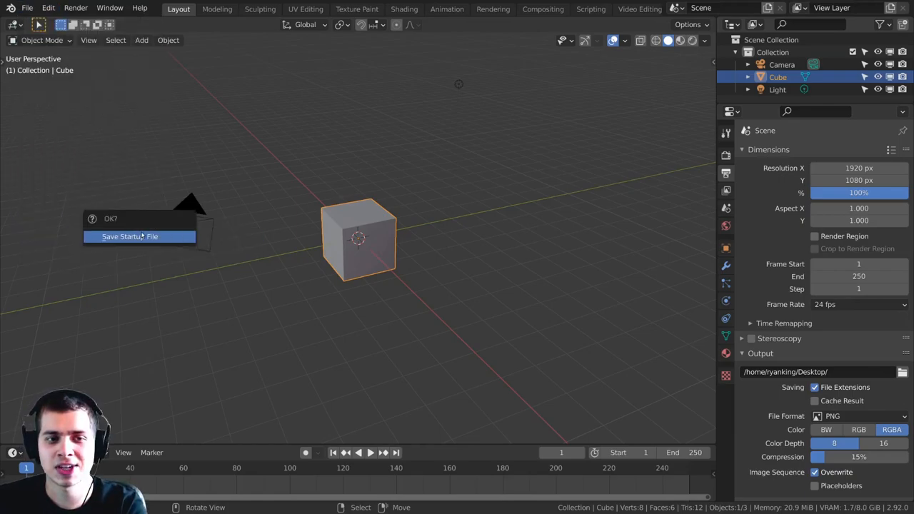
click(129, 236)
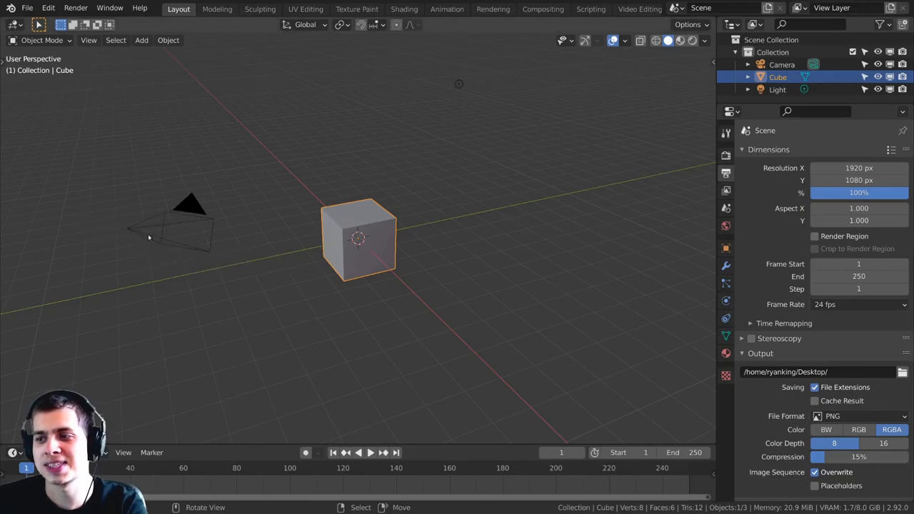
mouse_move(227, 110)
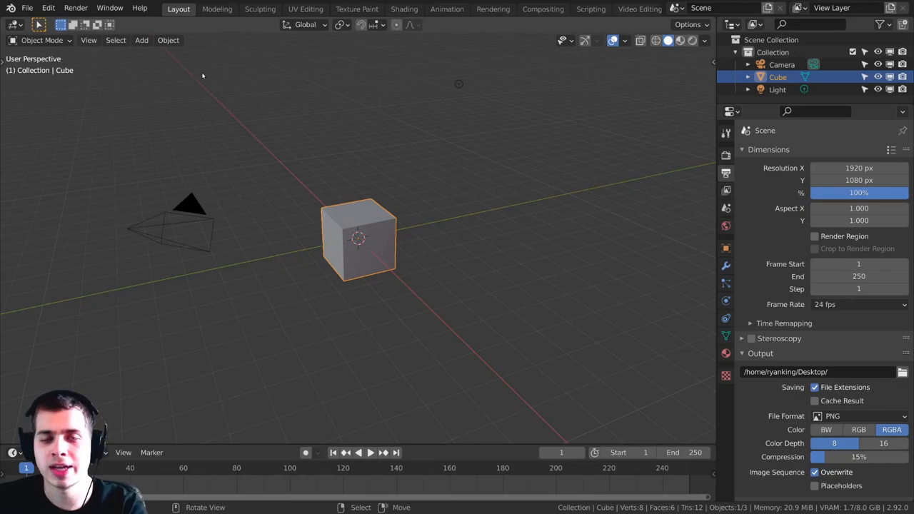
- Open the Preferences window from the Edit menu, showing the add-ons list
click(168, 40)
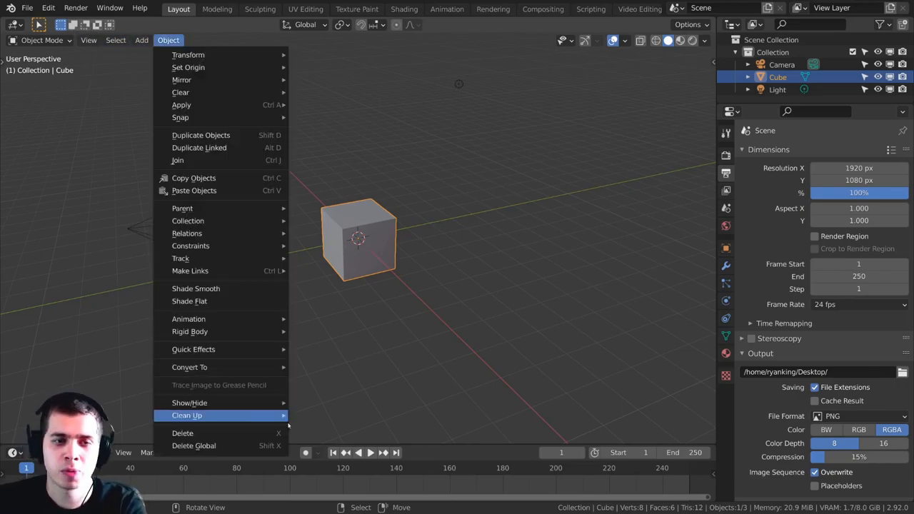
click(639, 130)
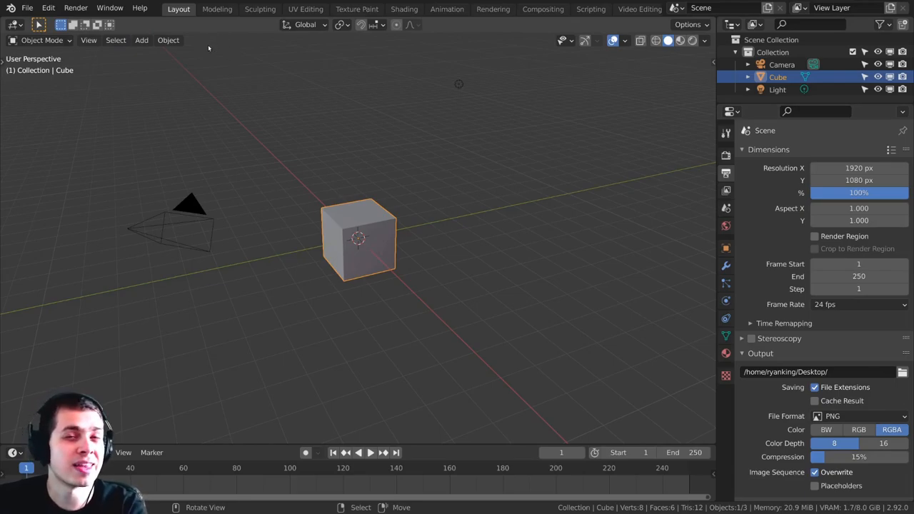
click(46, 7)
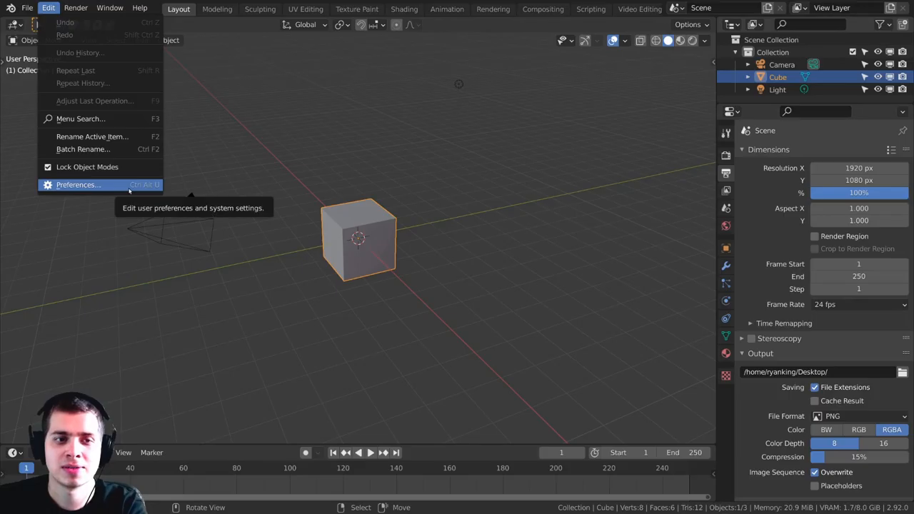
click(78, 185)
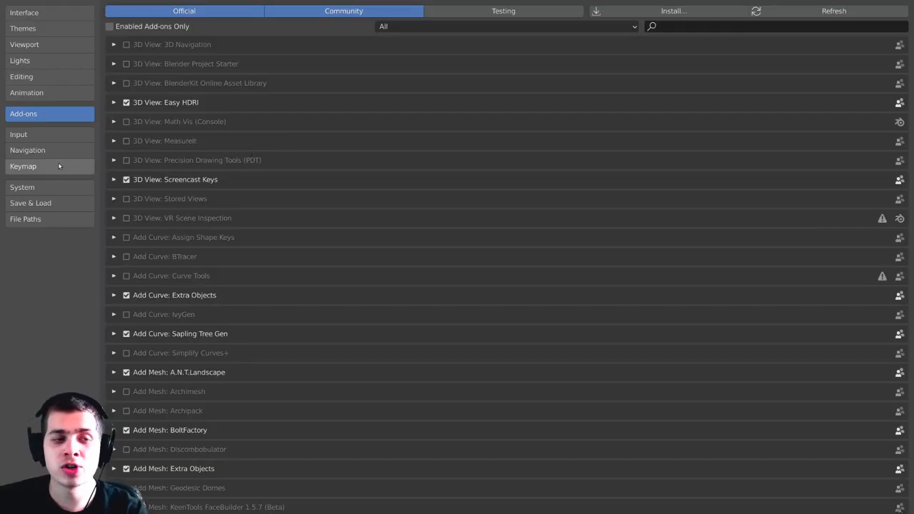
- Show the Keymap section and browse its categories, briefly expanding Mask Editing
click(22, 166)
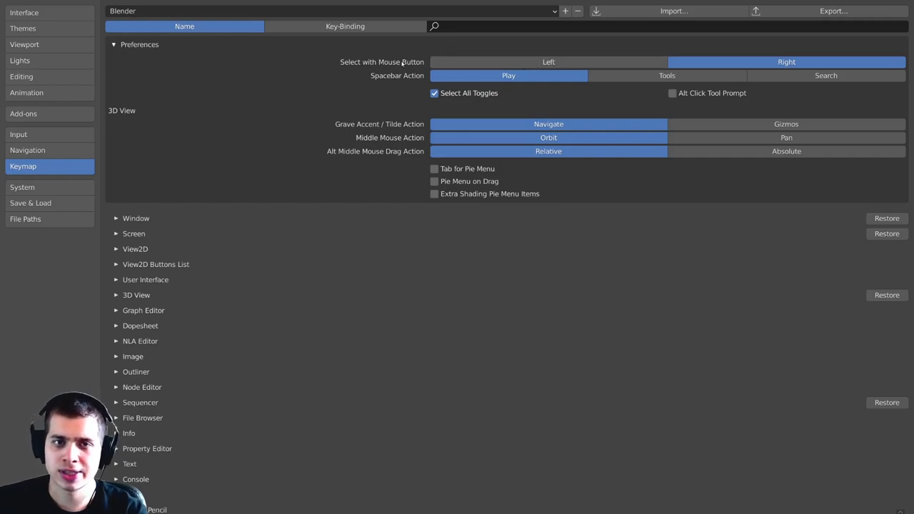
click(548, 61)
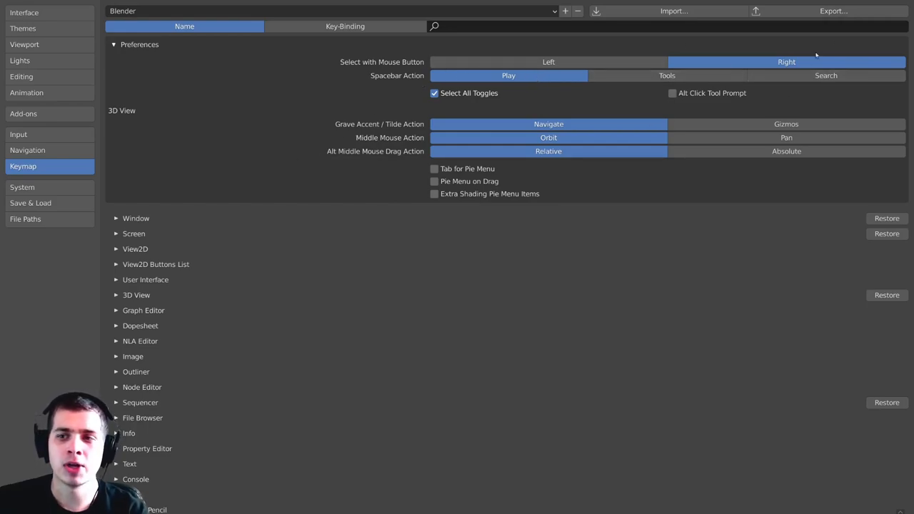
scroll(down, 3)
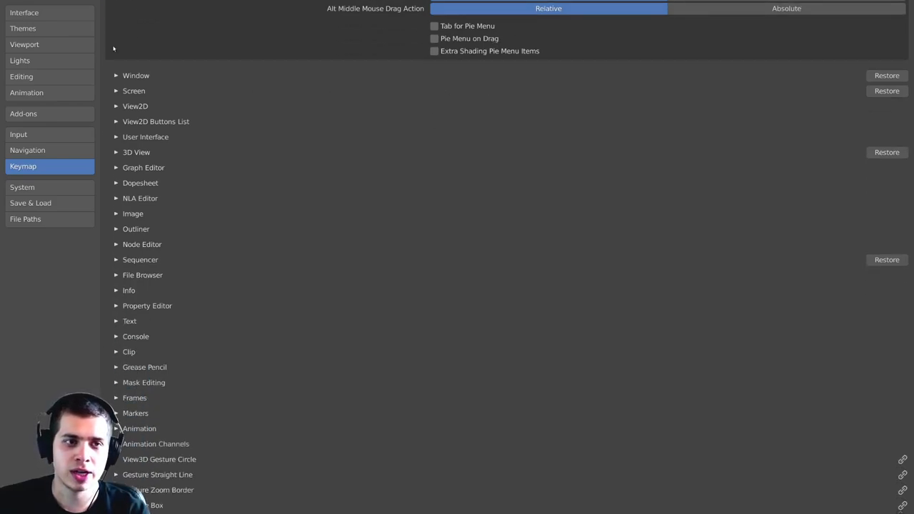
scroll(down, 3)
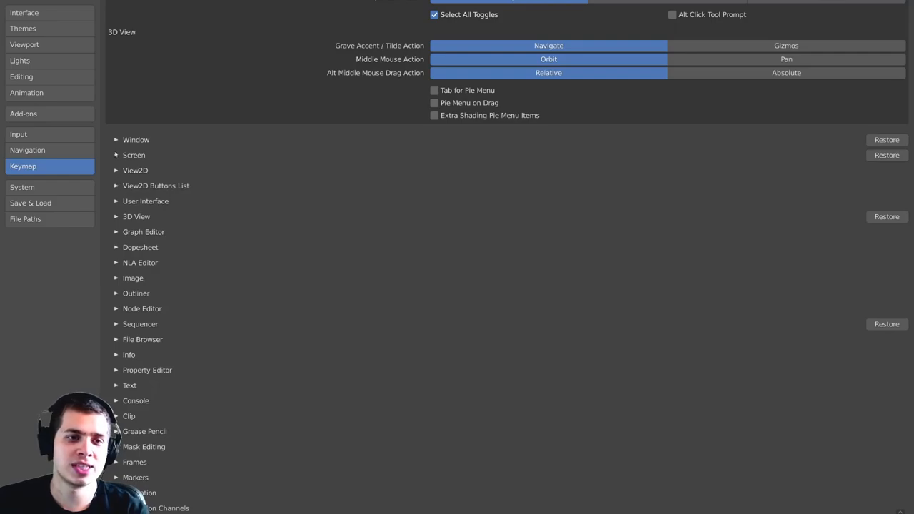
scroll(down, 3)
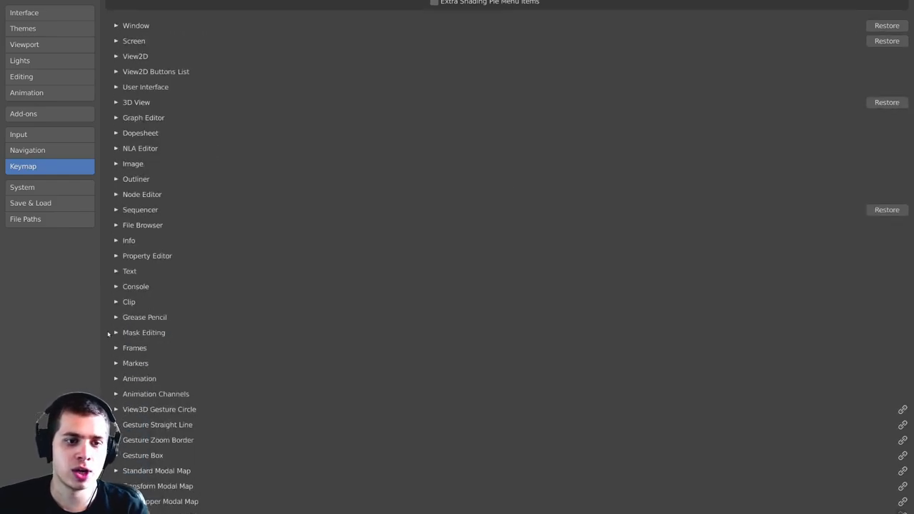
click(116, 332)
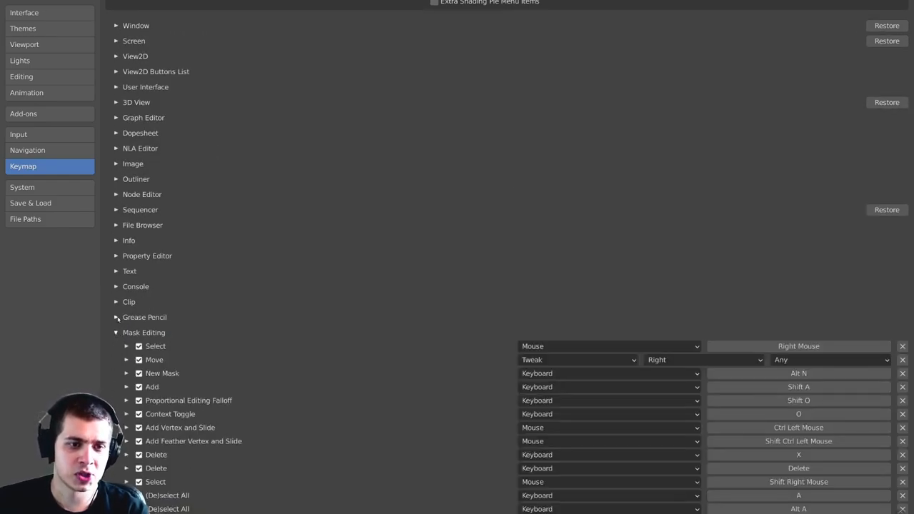
click(116, 332)
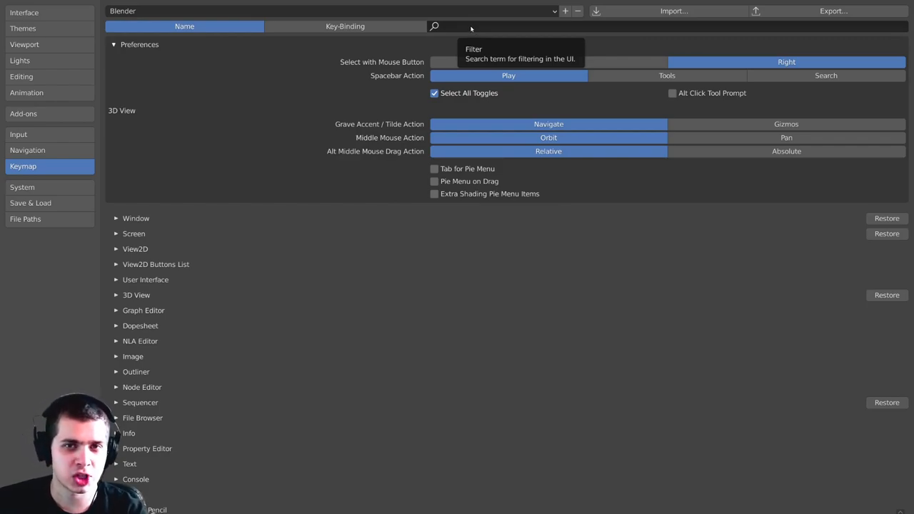
- Filter the keymap list with the search term 'lock'
text(lock)
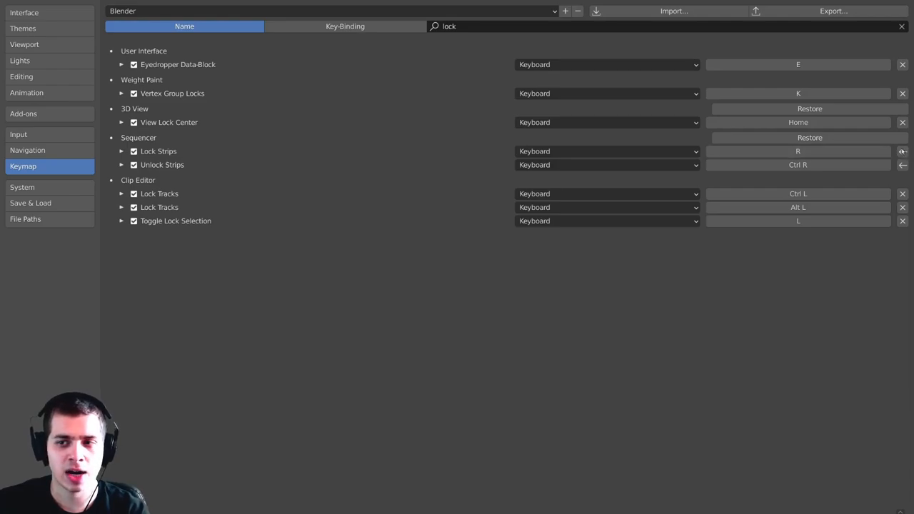
mouse_move(901, 150)
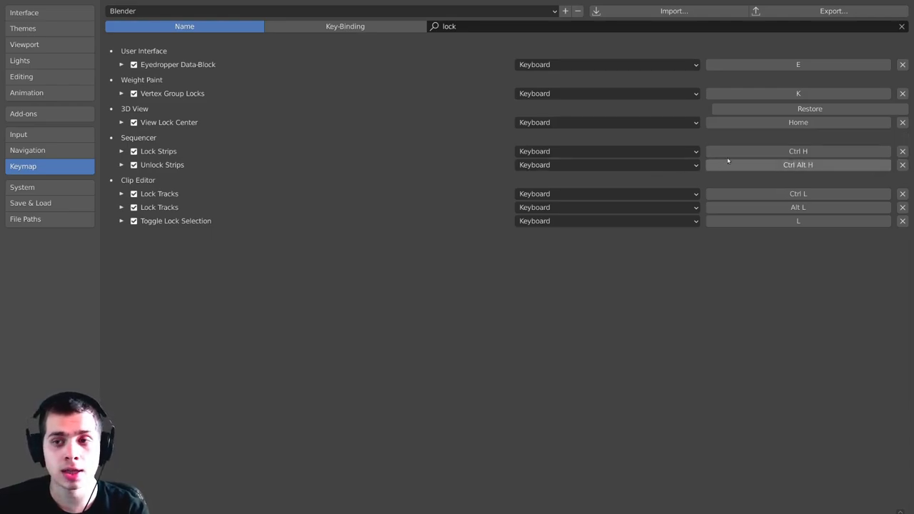
mouse_move(743, 168)
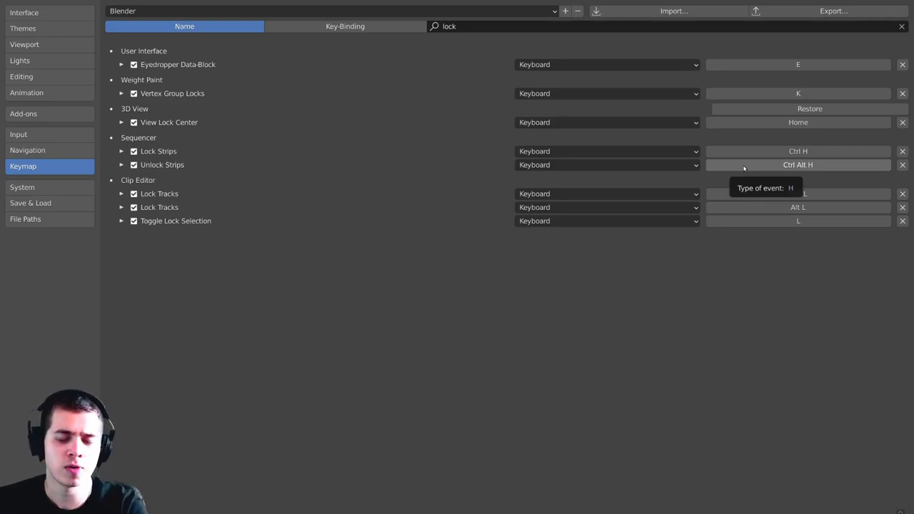
mouse_move(756, 165)
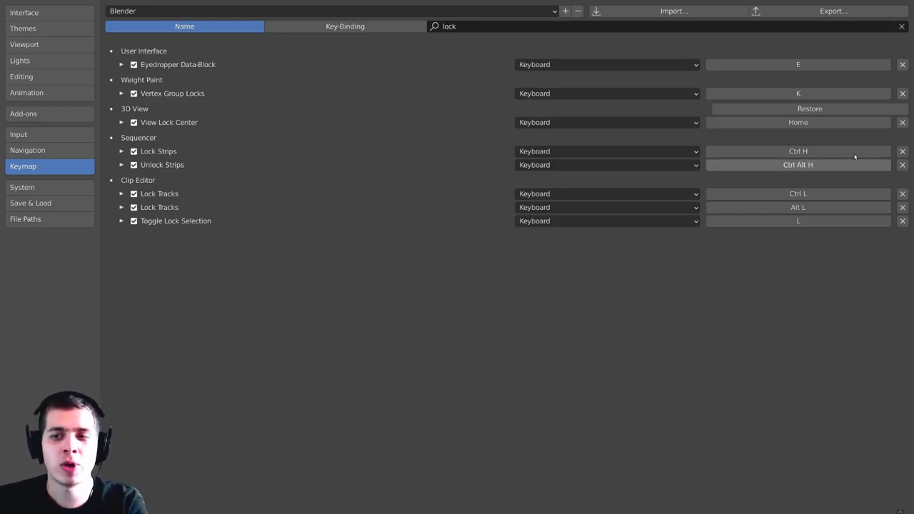
- Bind Lock Strips to R and Unlock Strips to Ctrl R, then clear the filter
click(797, 150)
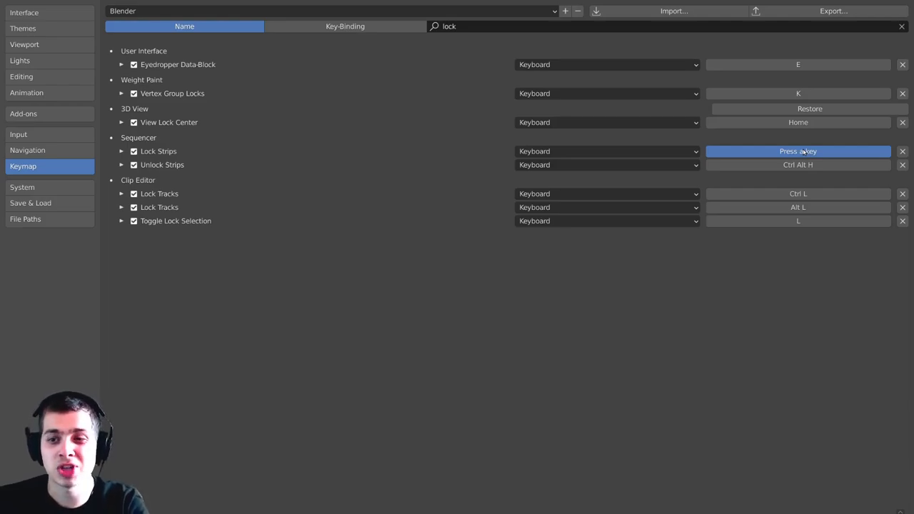
key(R)
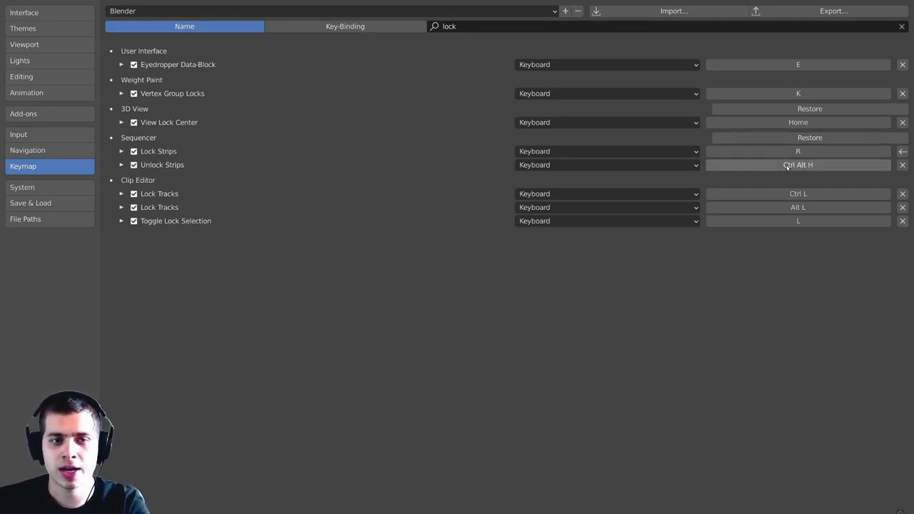
click(797, 165)
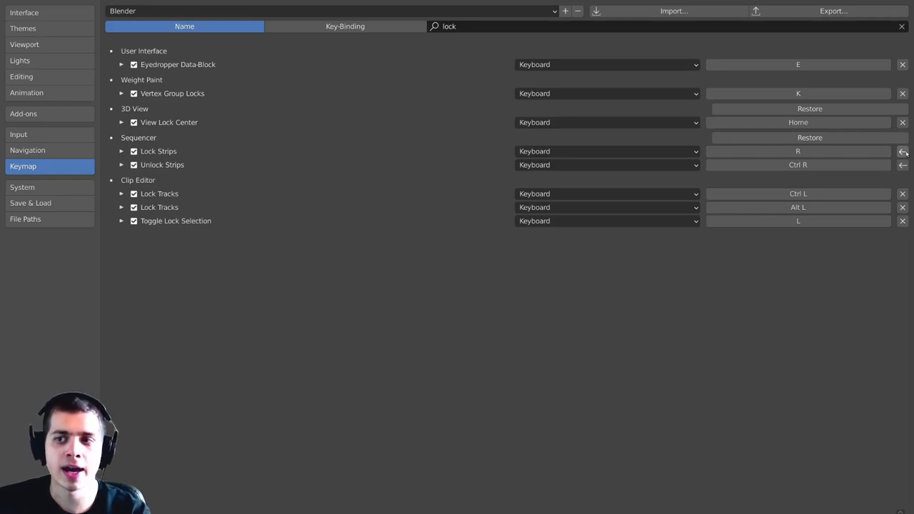
click(898, 26)
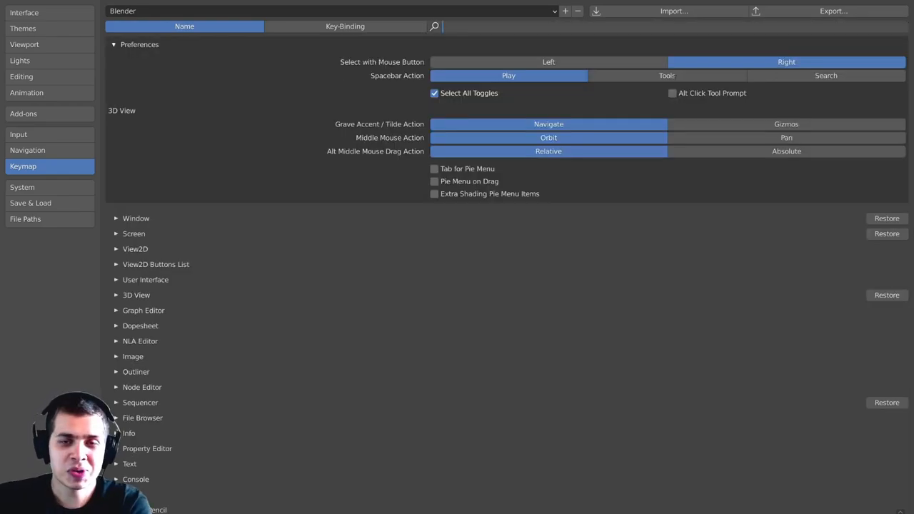
- Check the Save Preferences options, then search 'lock' to verify the R and Ctrl R bindings
scroll(down, 3)
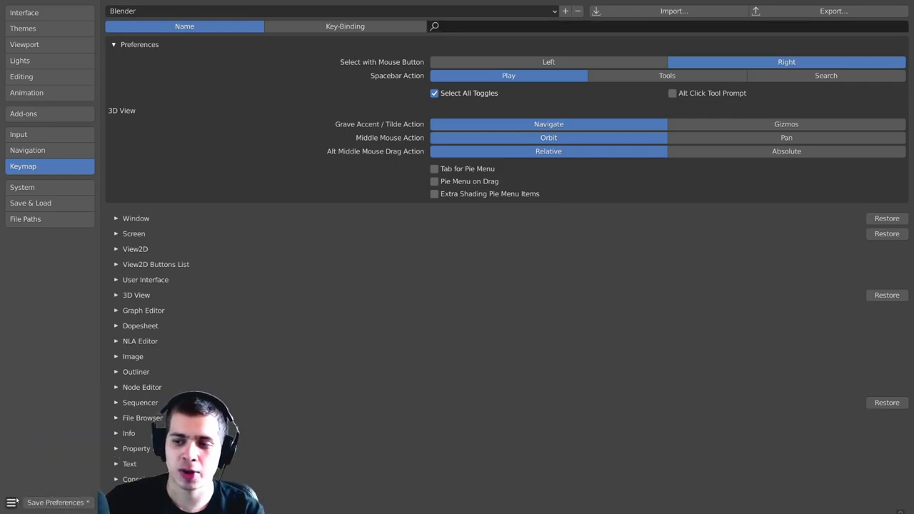
click(11, 502)
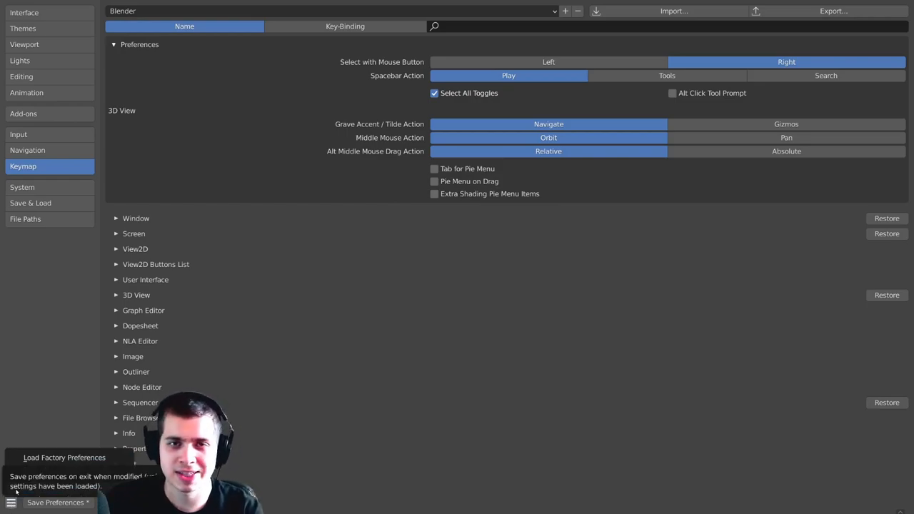
mouse_move(537, 131)
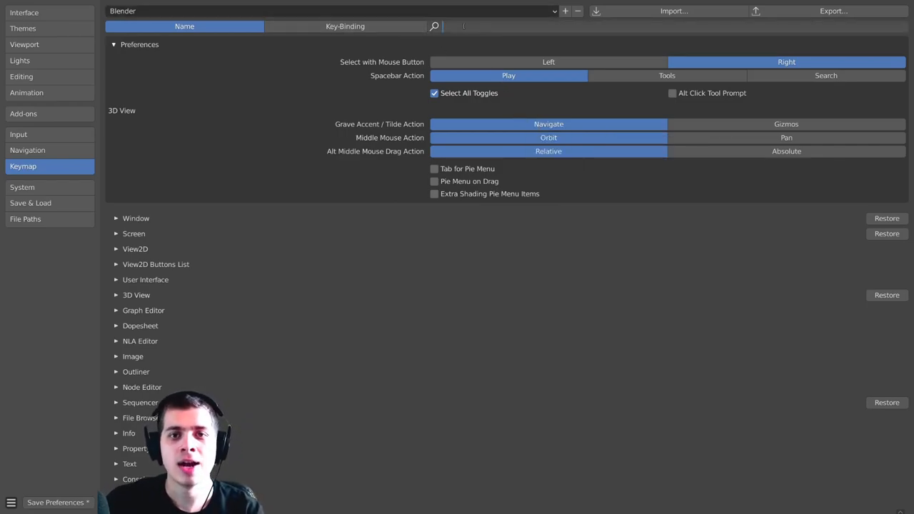
text(lock)
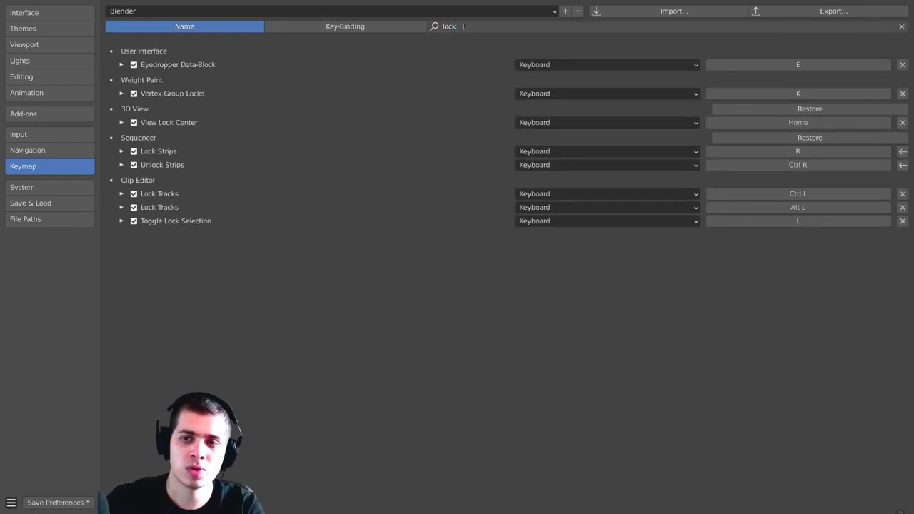